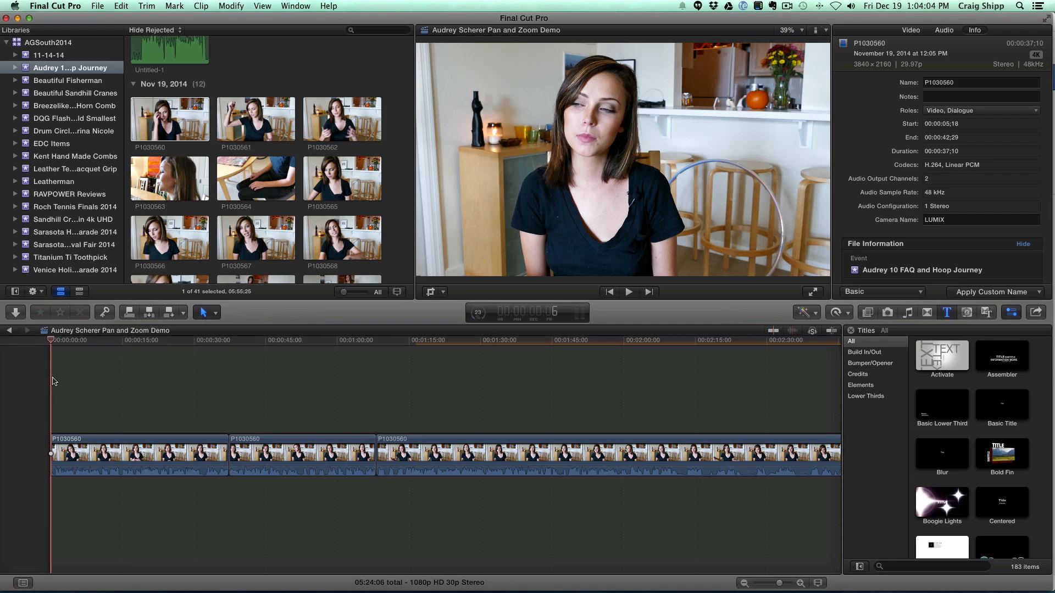
Step: Blade the opening interview clip near 0:10 and 0:24 and select the isolated middle piece
click(628, 292)
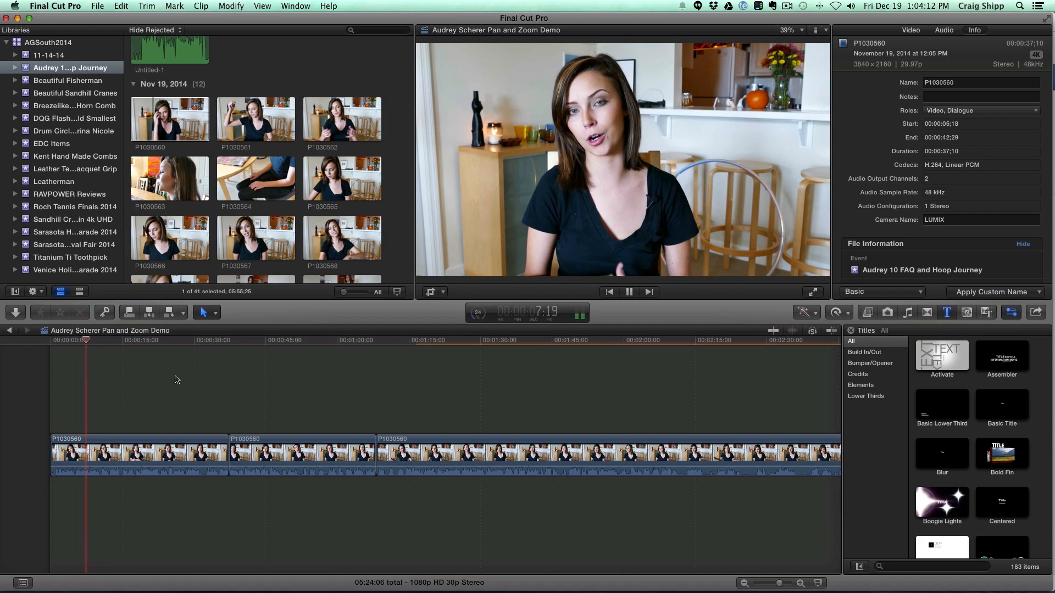
click(629, 291)
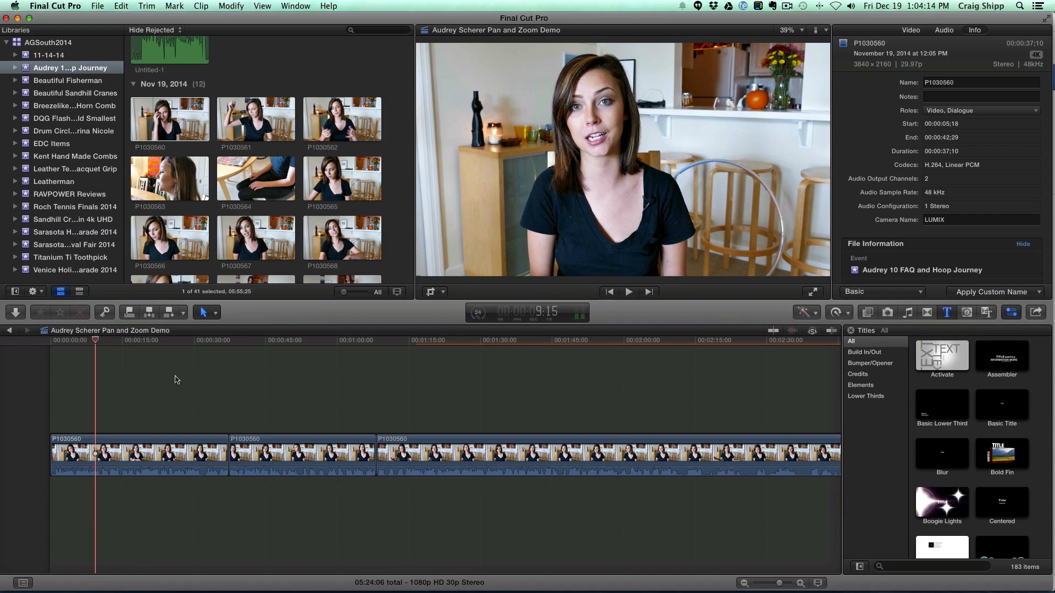
click(104, 454)
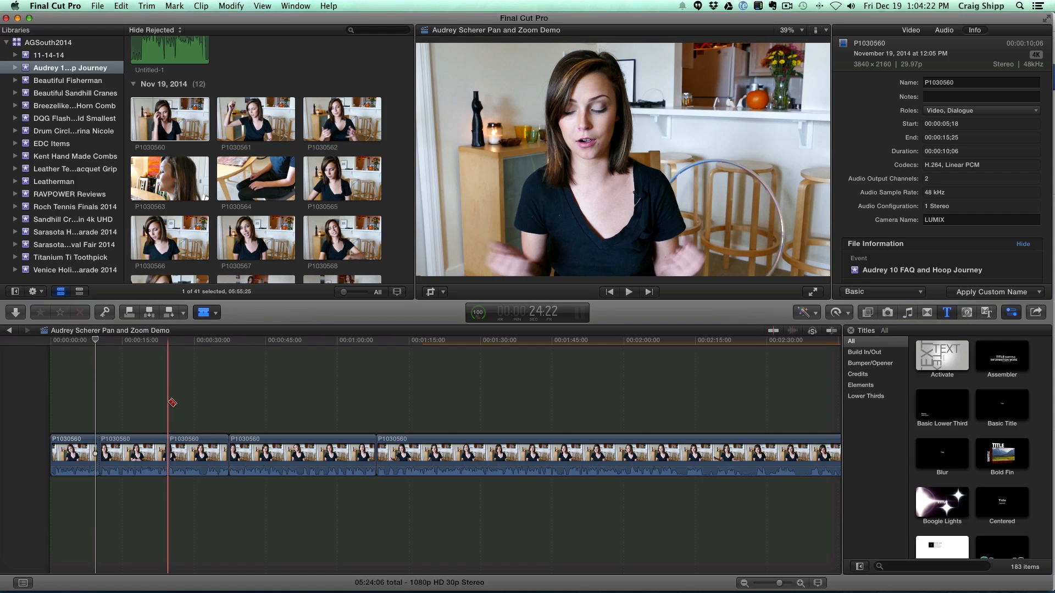
click(133, 454)
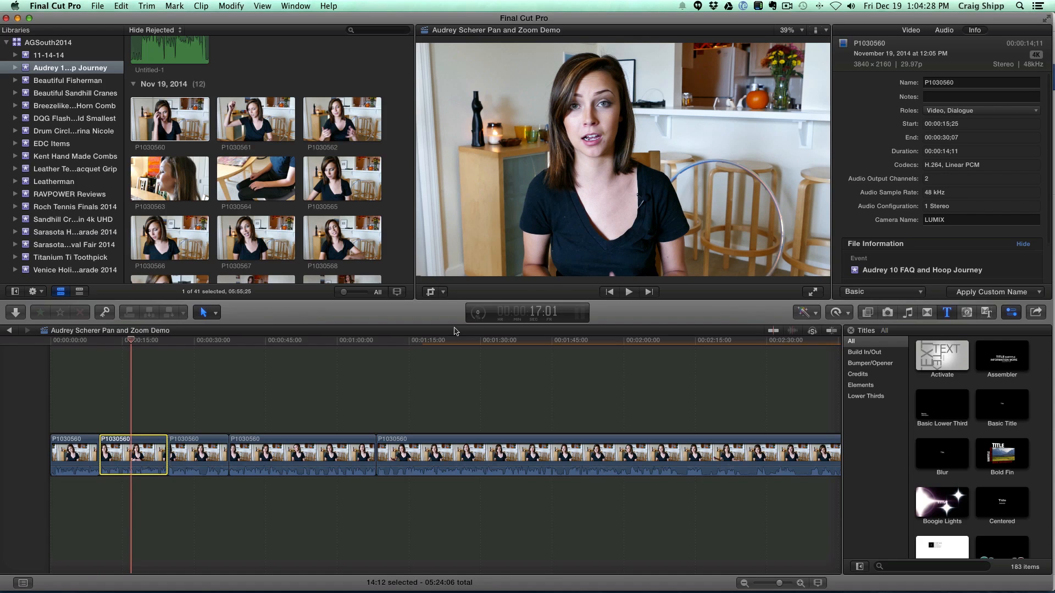
mouse_move(430, 291)
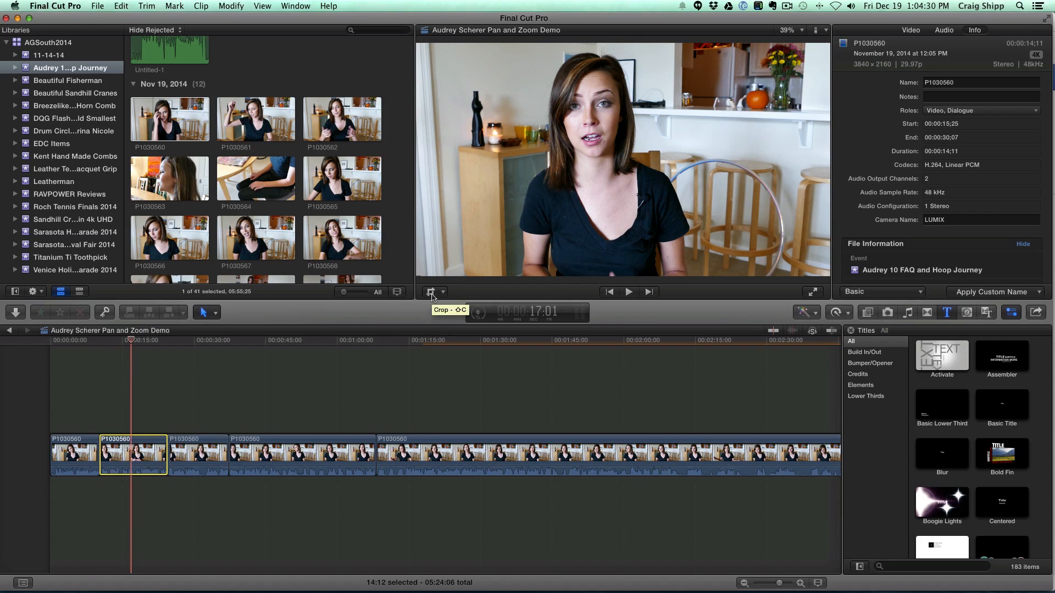
Step: Apply a Ken Burns move to the middle piece that slowly zooms in toward her face
click(431, 292)
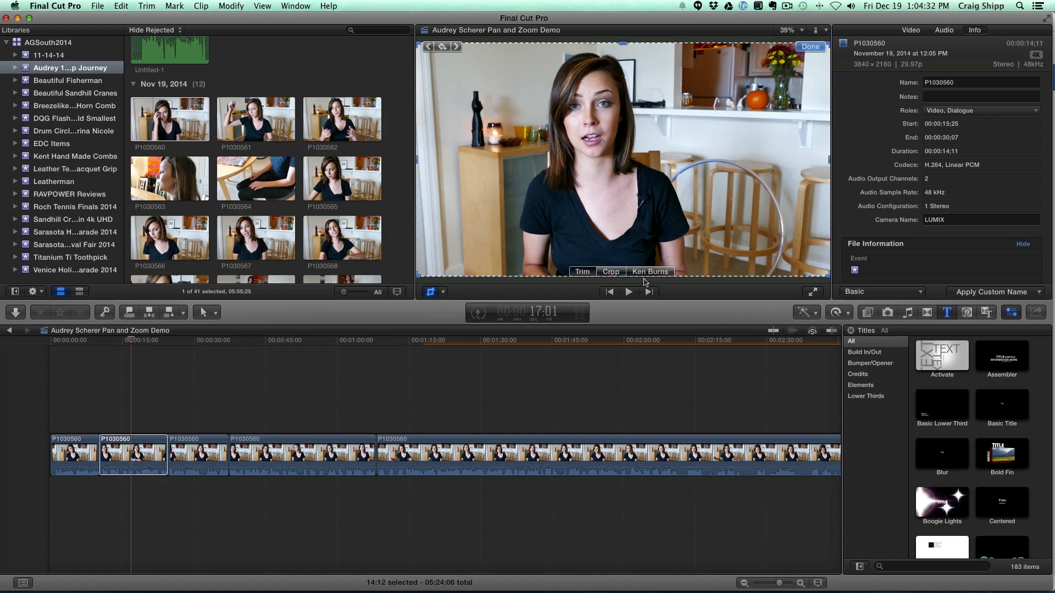
mouse_move(652, 274)
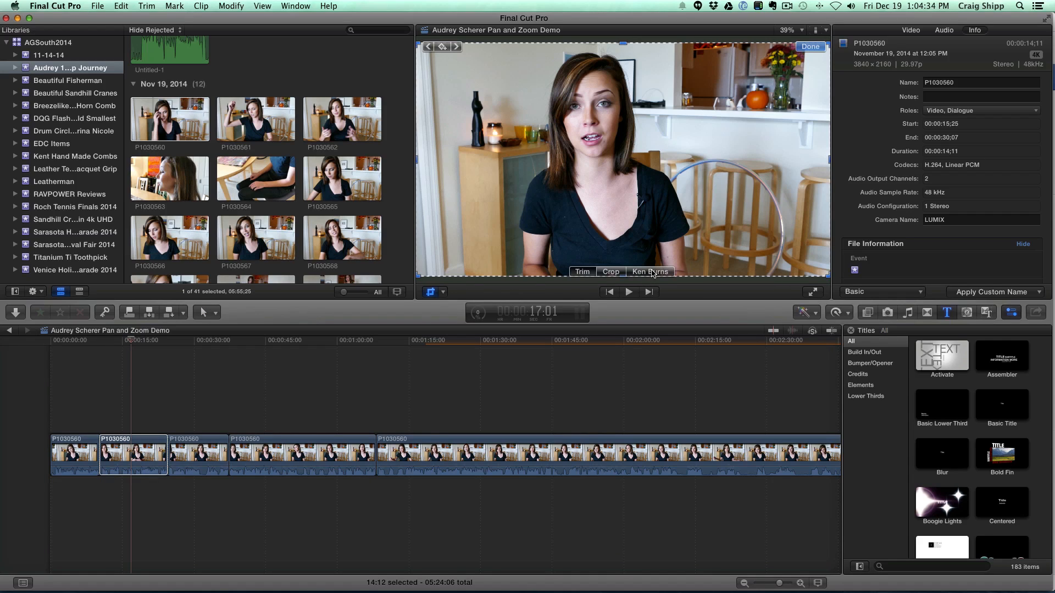
click(648, 272)
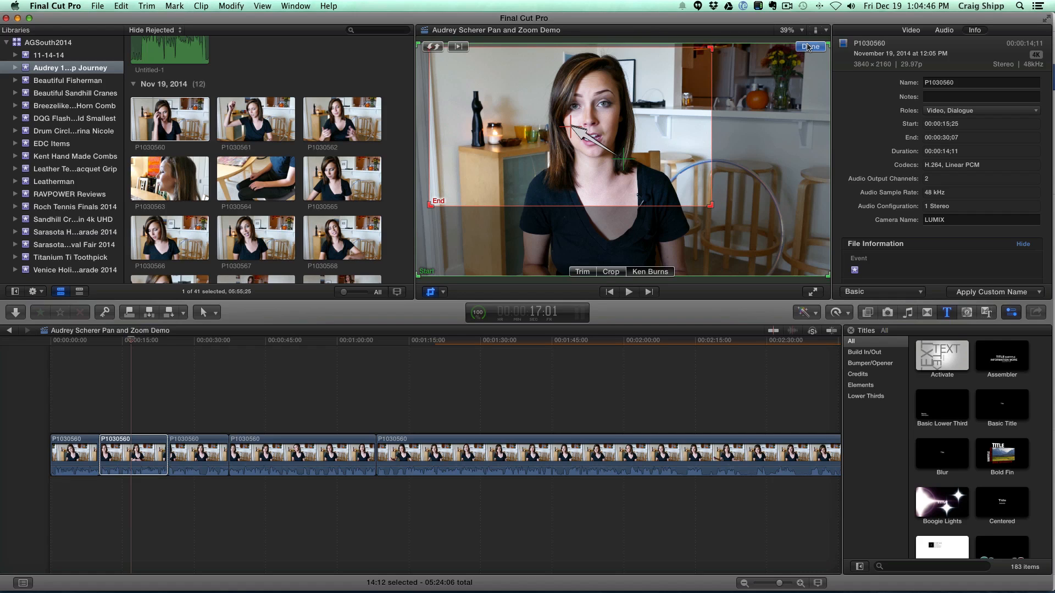
click(811, 47)
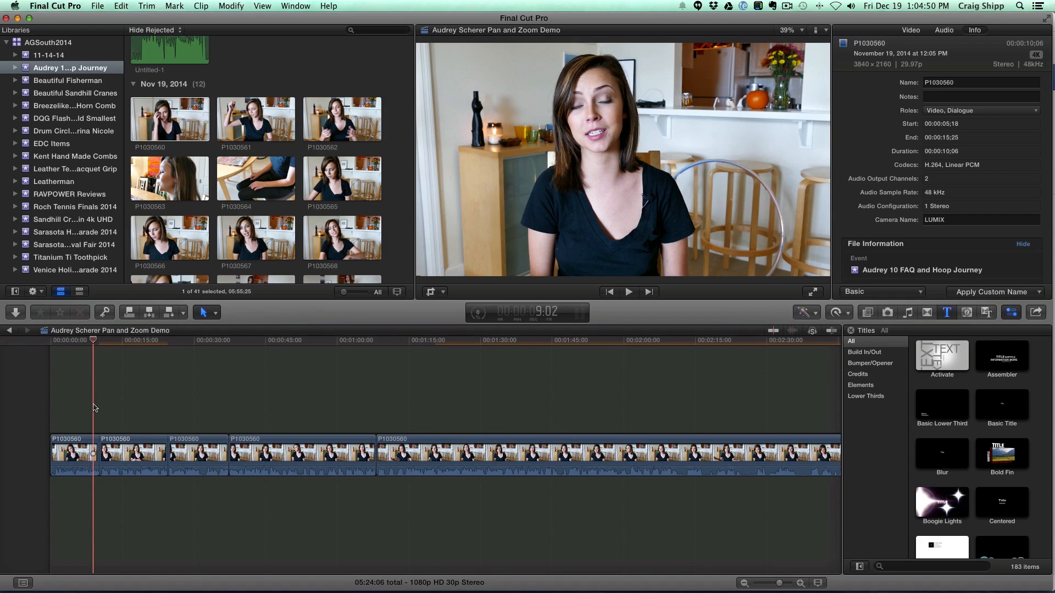
click(628, 292)
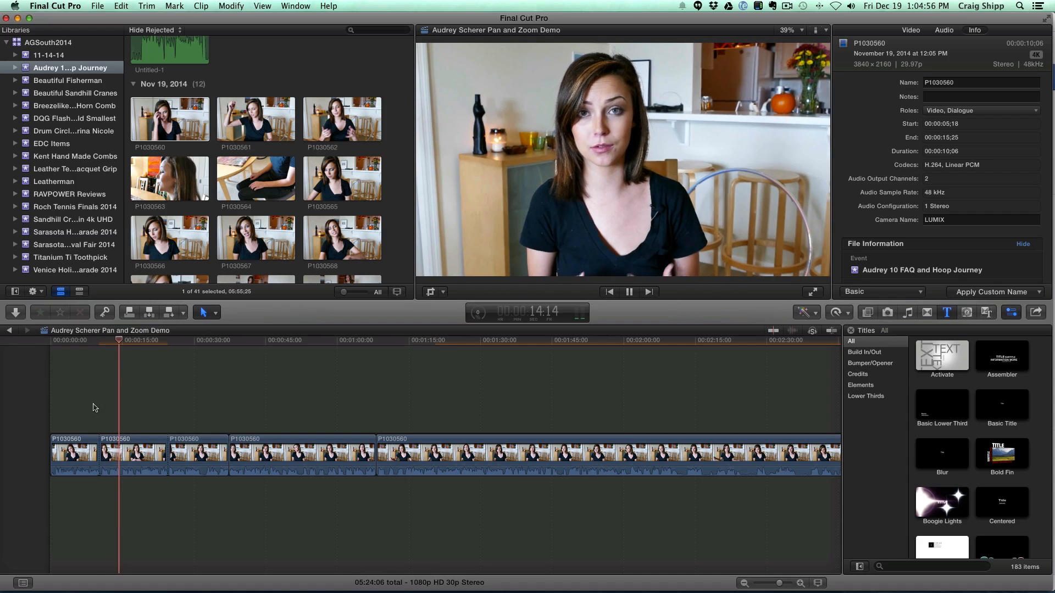
click(629, 291)
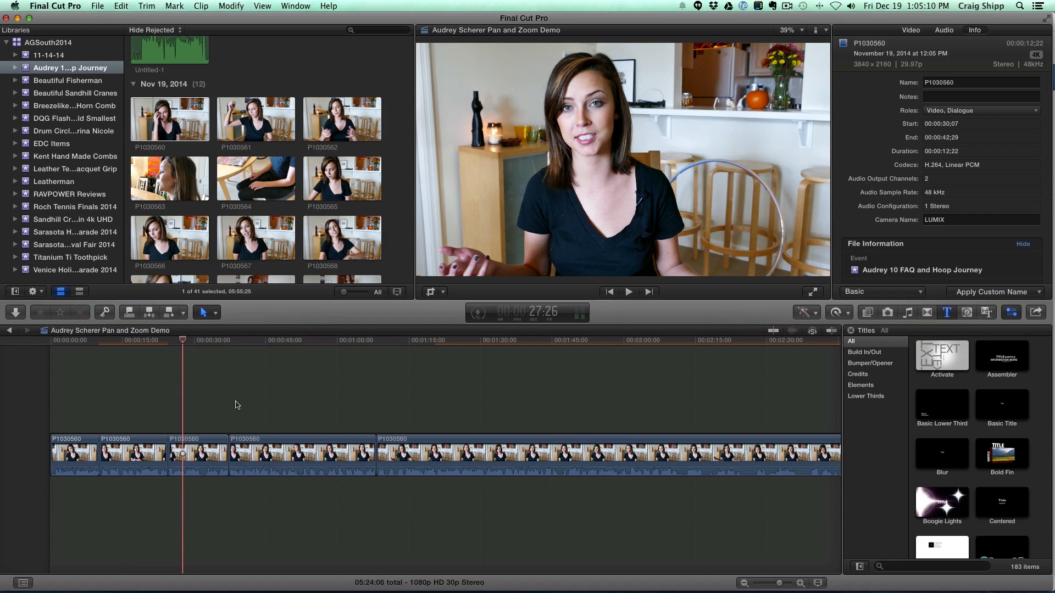
click(227, 340)
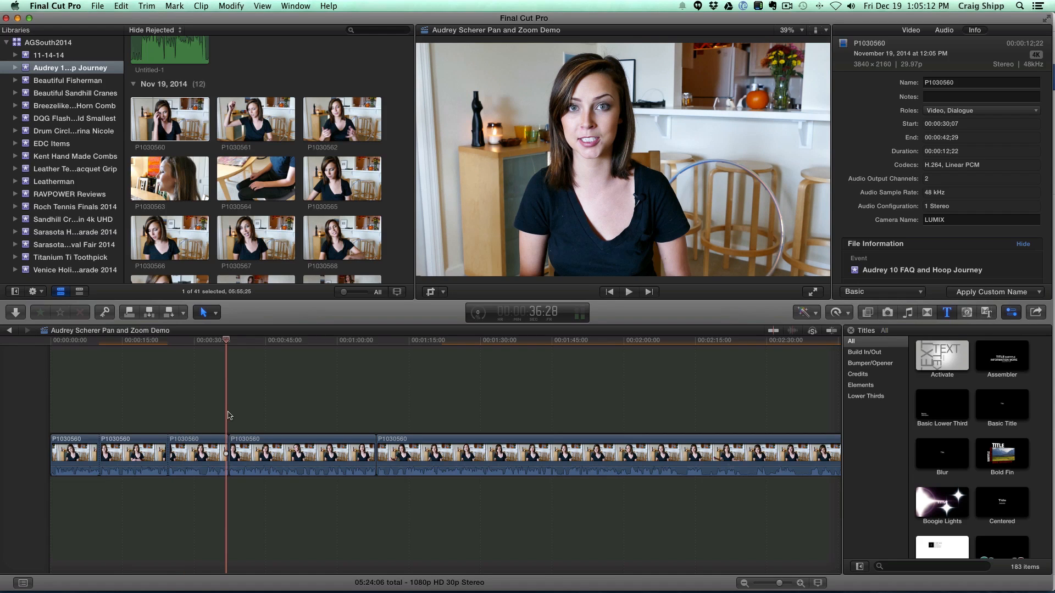
click(301, 453)
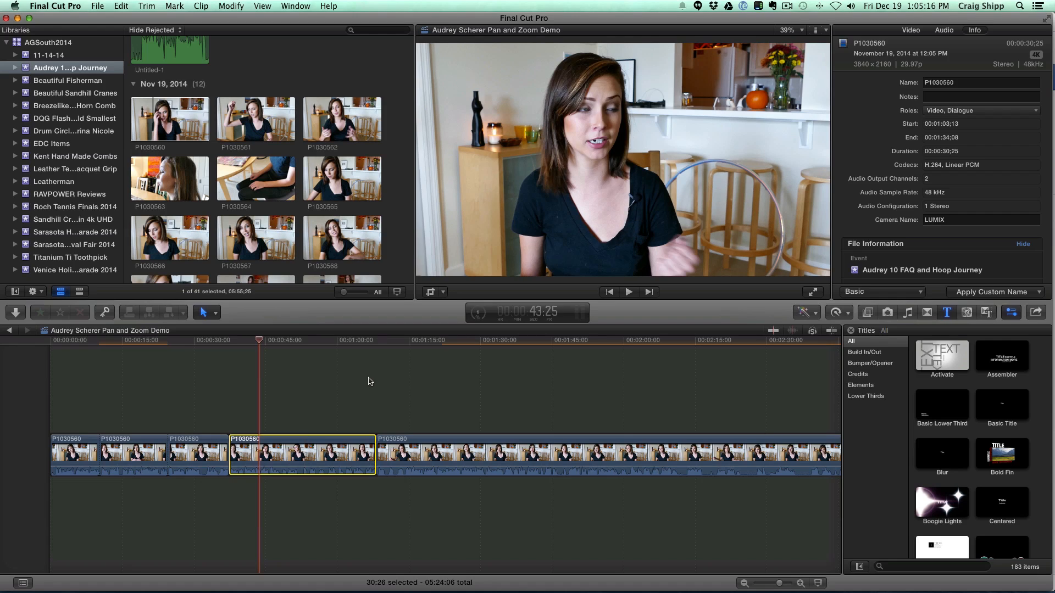
mouse_move(435, 316)
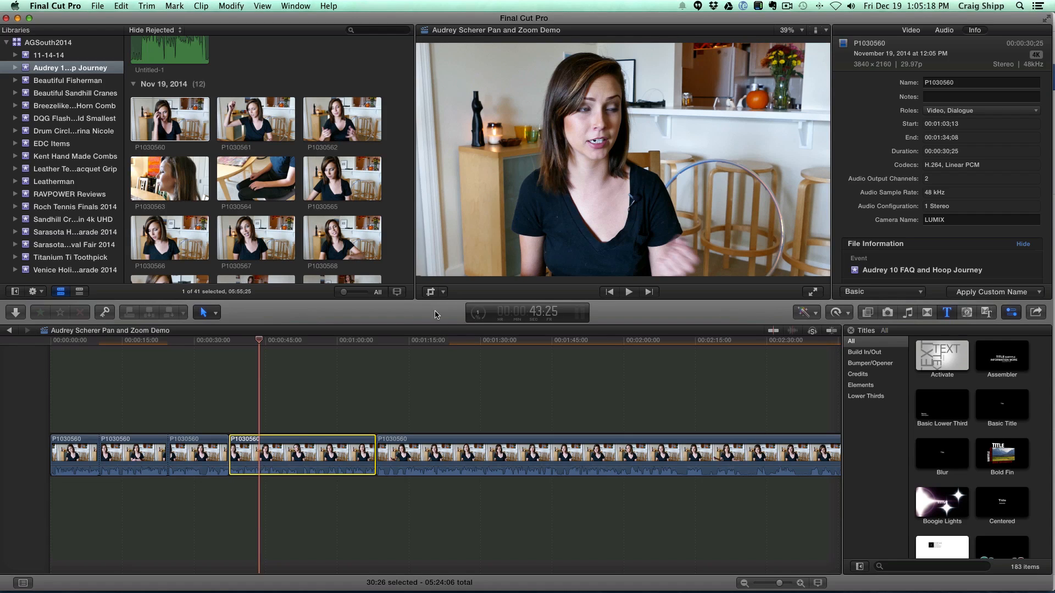
Step: Crop the 30-second interview clip tighter around her face and shoulders and confirm it
click(434, 291)
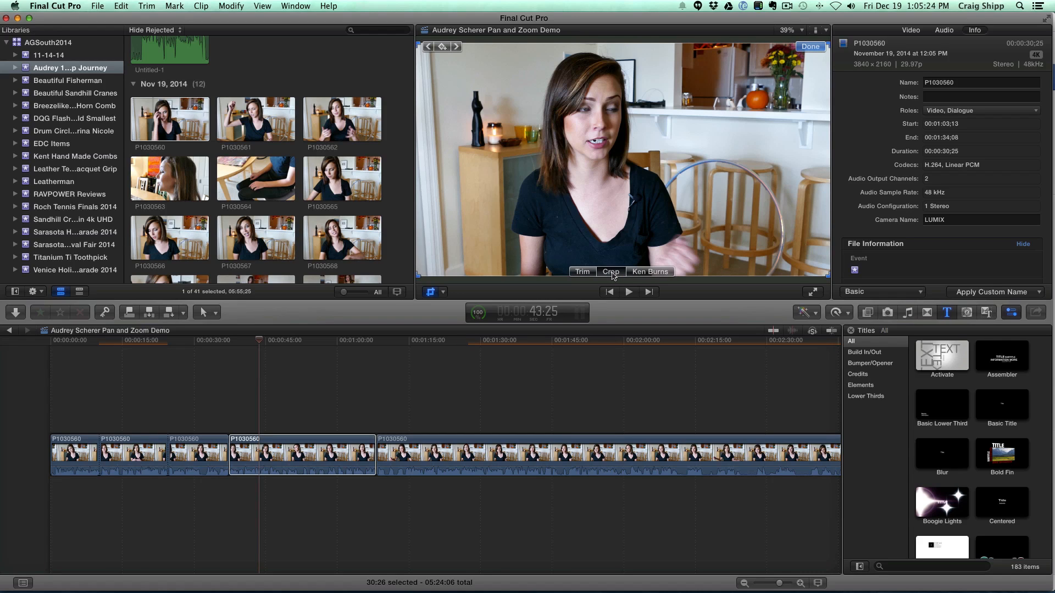
click(611, 271)
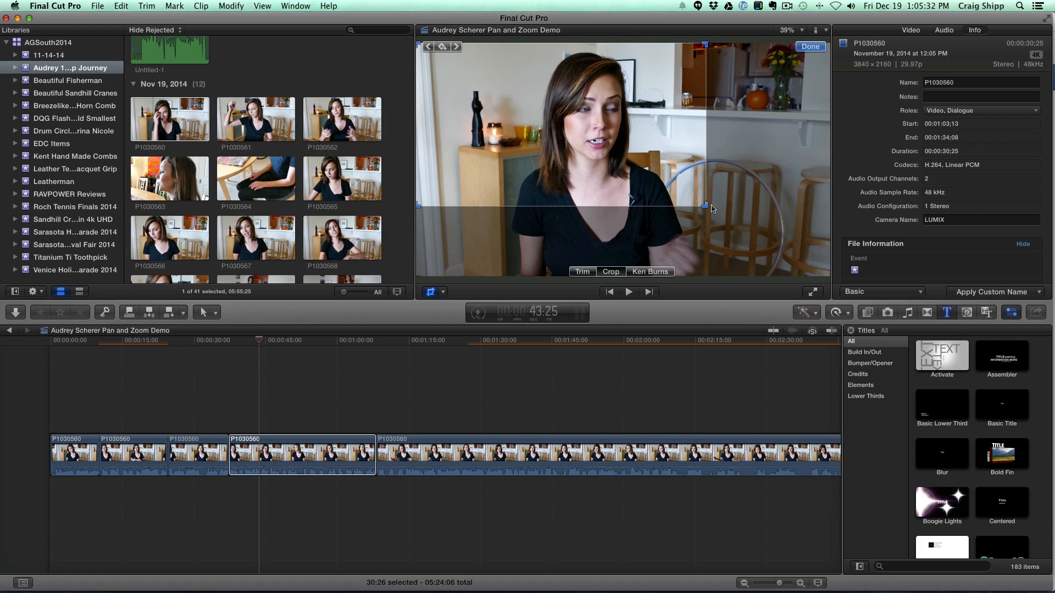
mouse_move(810, 46)
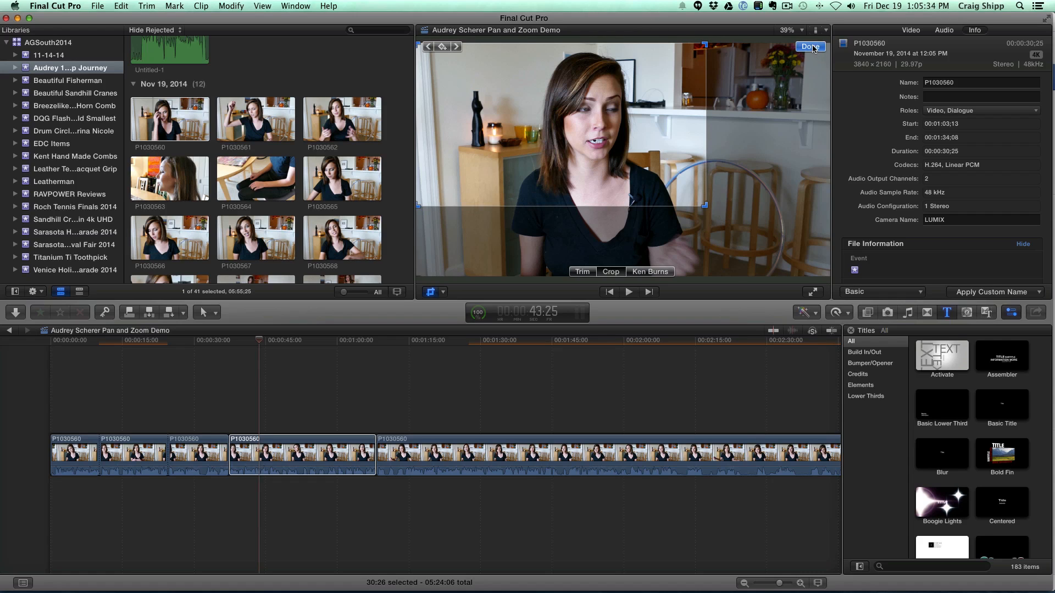
click(809, 46)
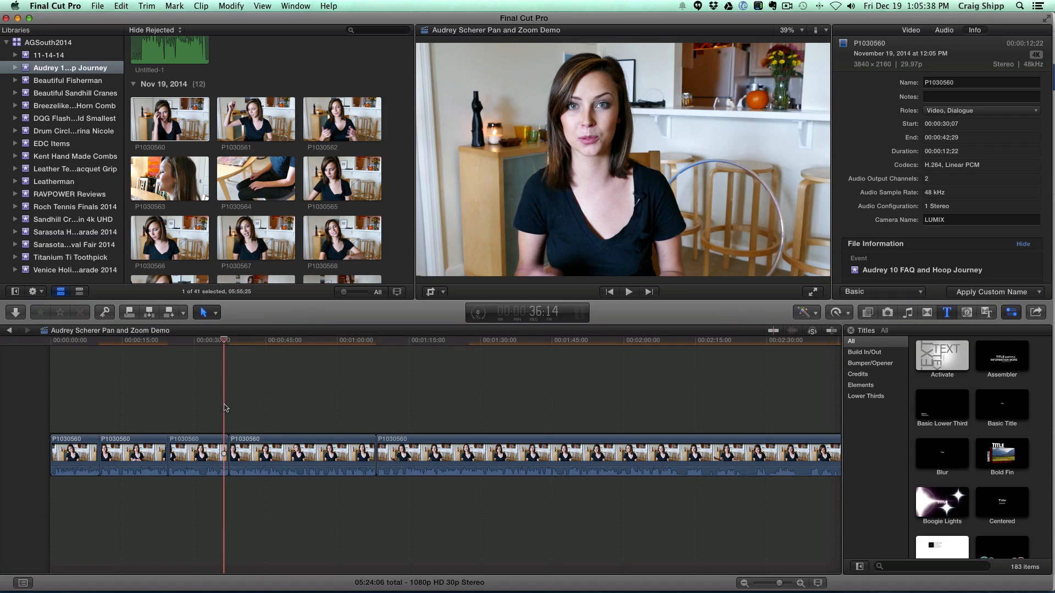
click(628, 291)
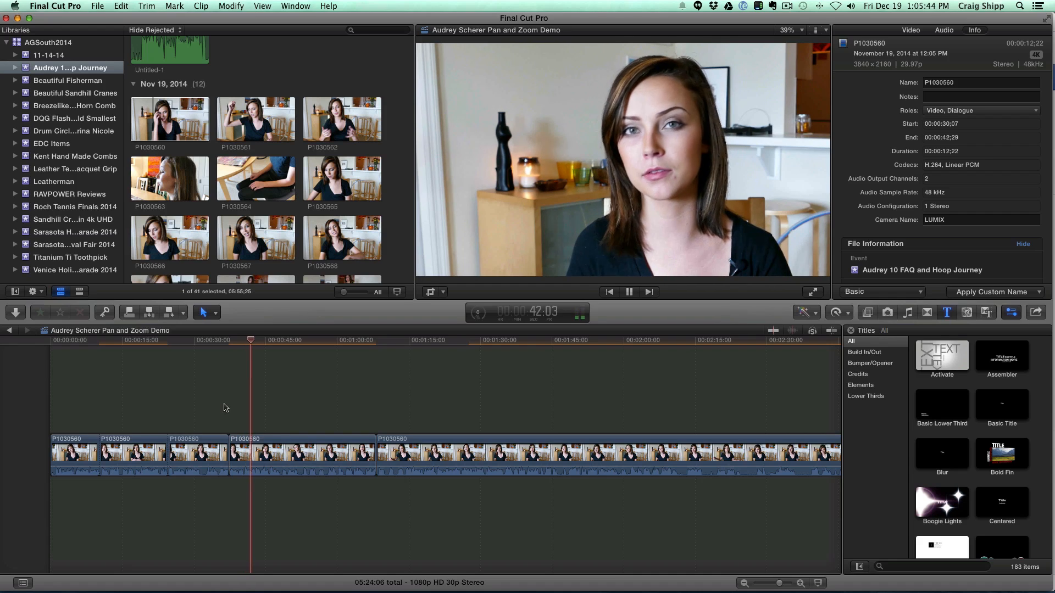
click(628, 291)
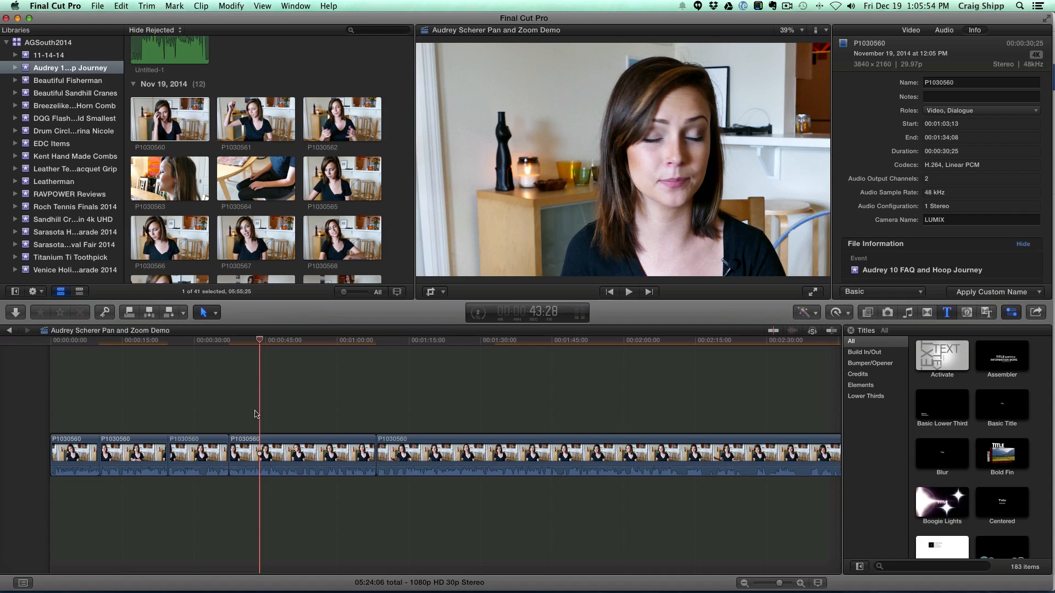
click(373, 409)
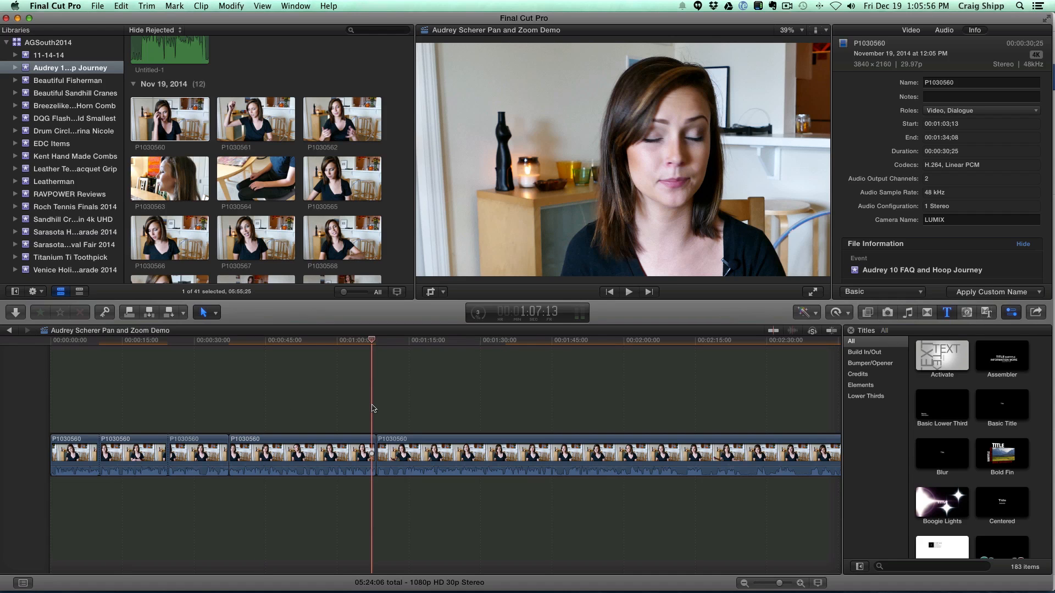
click(627, 291)
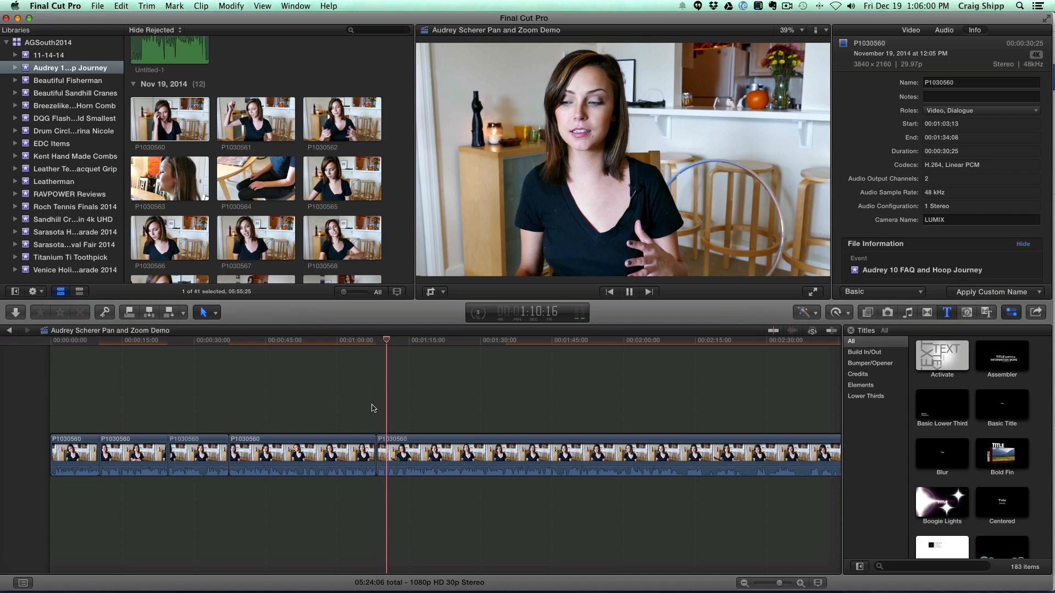
click(629, 291)
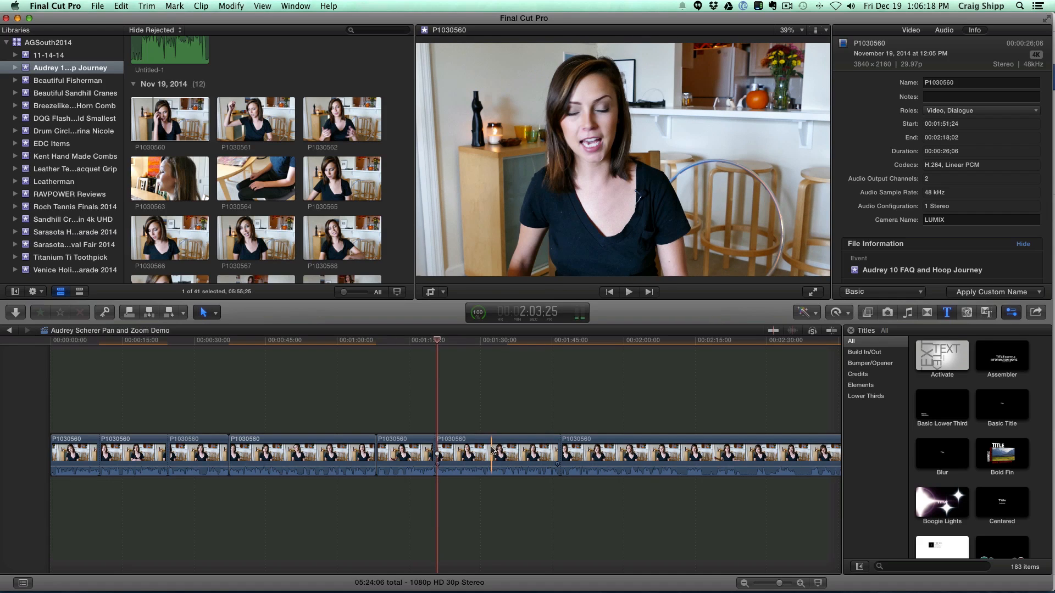
Step: Add a Ken Burns move on the later clip from a wide Start framing to a tighter End framing
click(496, 450)
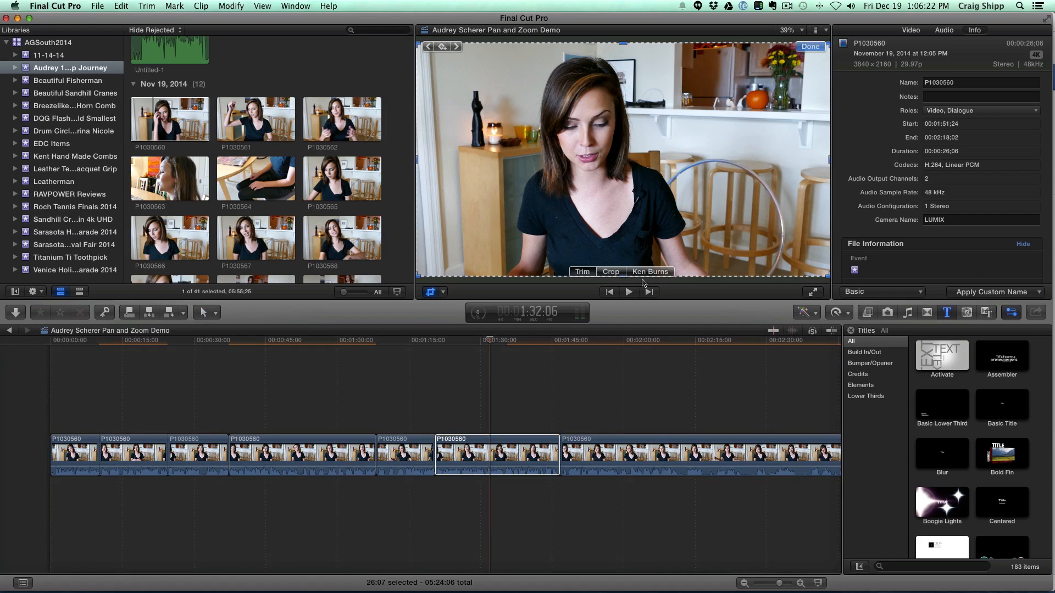
click(648, 272)
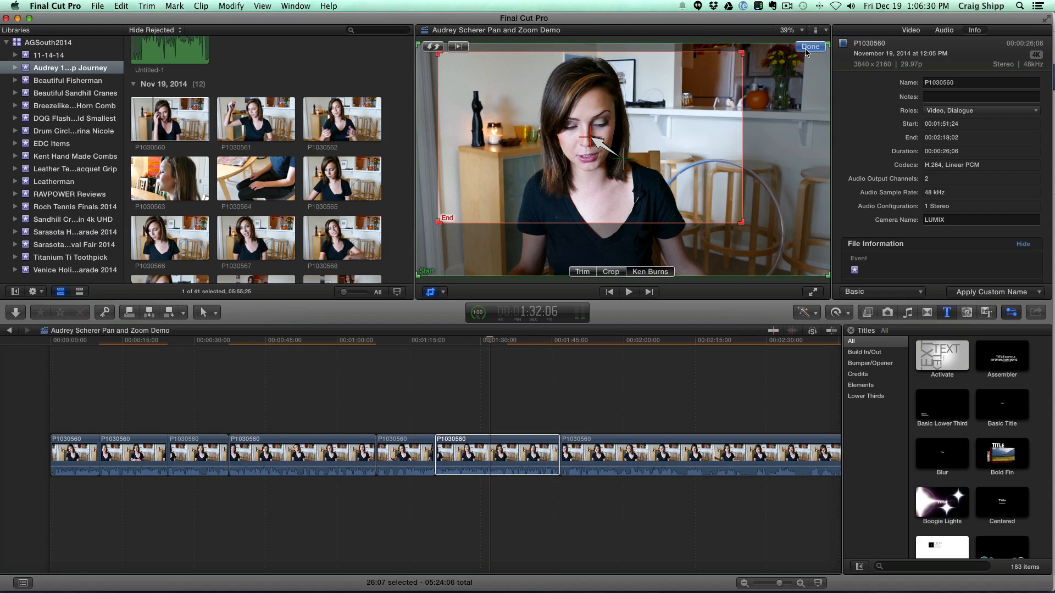
click(810, 46)
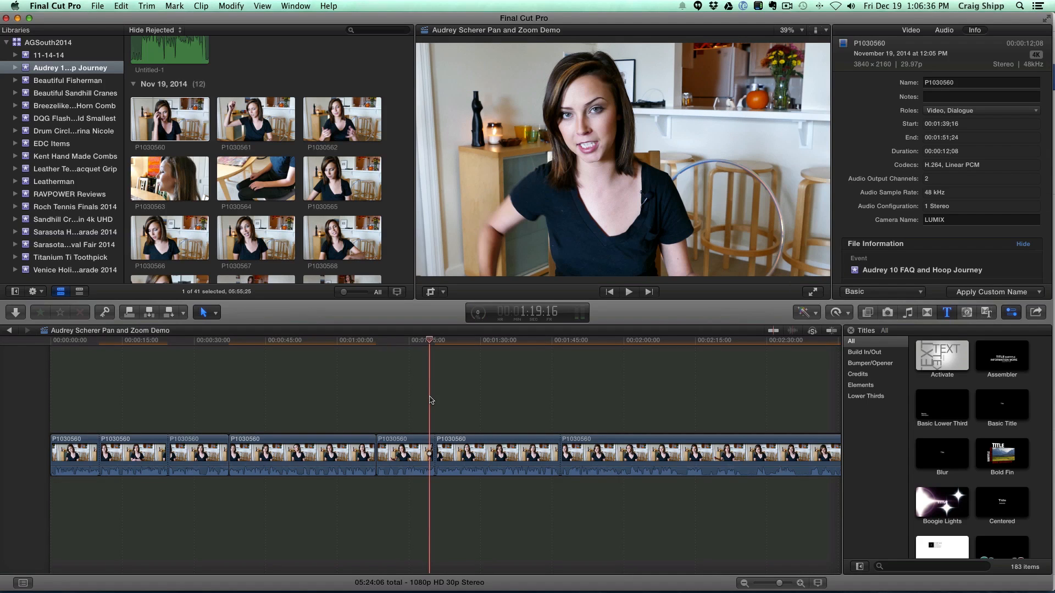
click(627, 291)
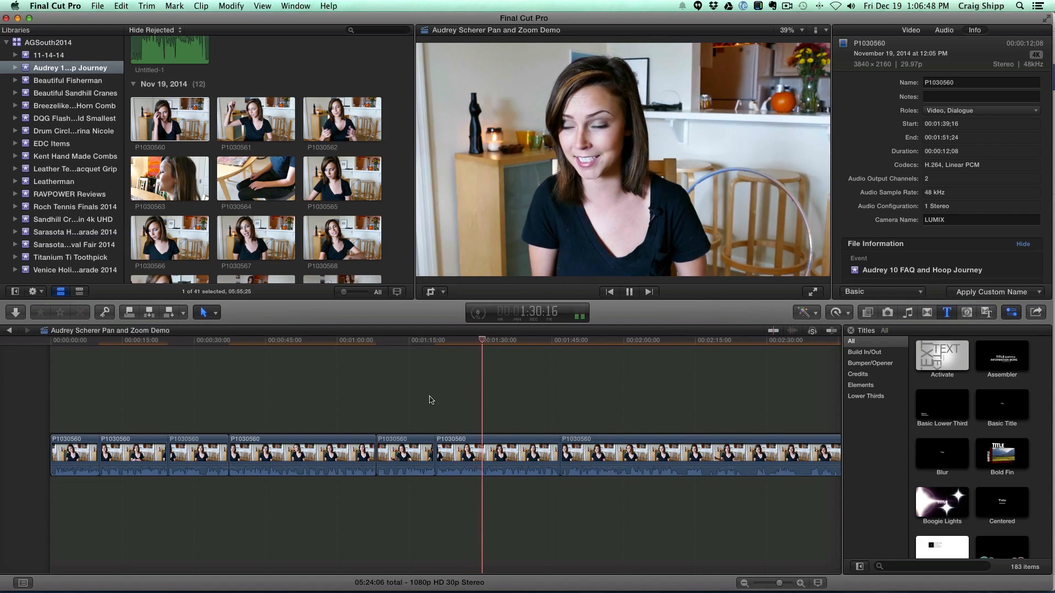
click(629, 291)
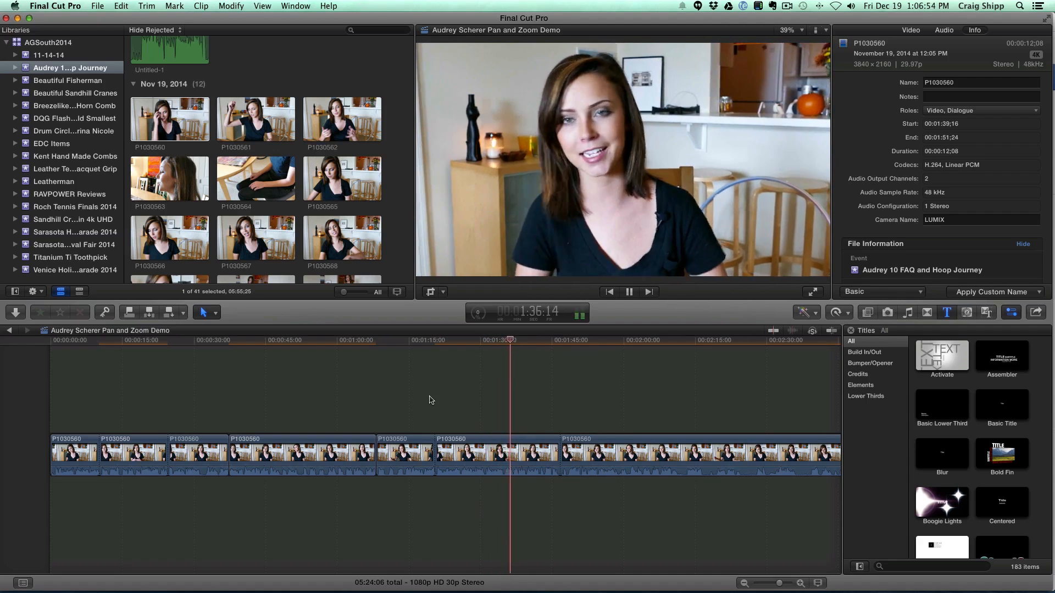
click(628, 291)
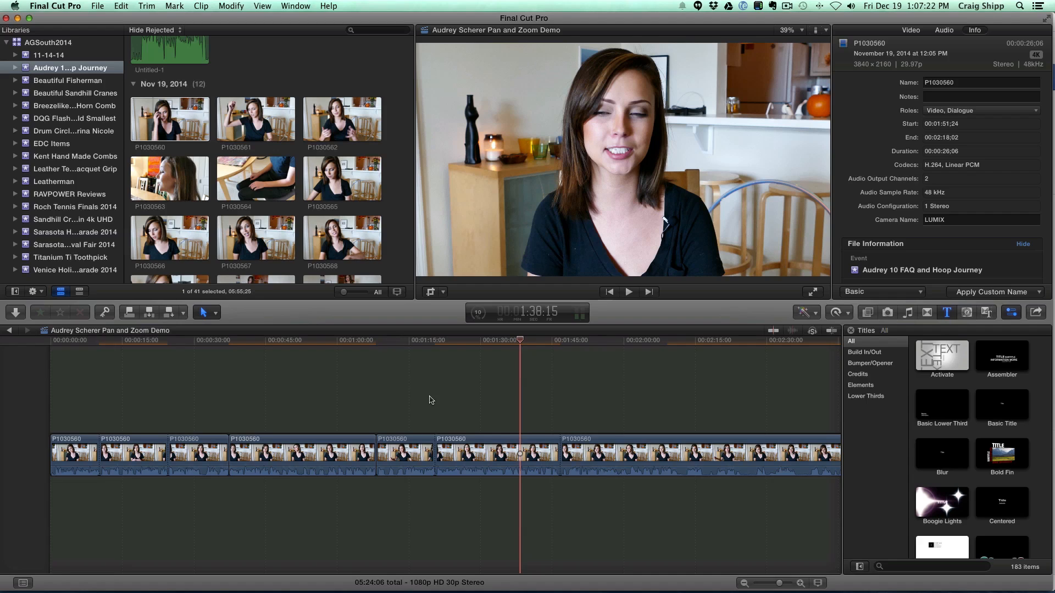
Step: Play through the later interview footage to find the end point just before two minutes
click(628, 291)
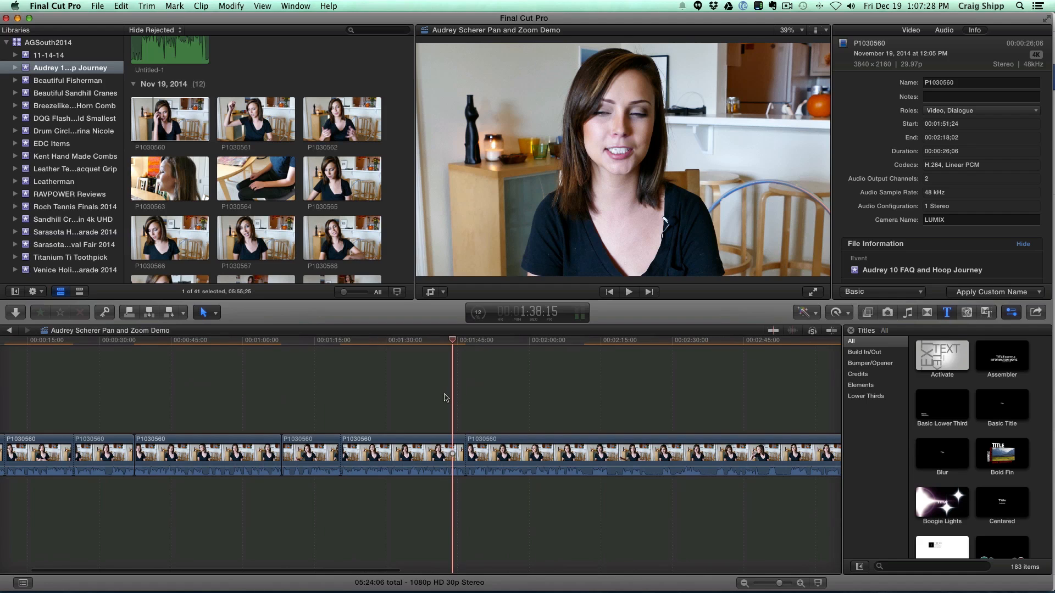
click(627, 292)
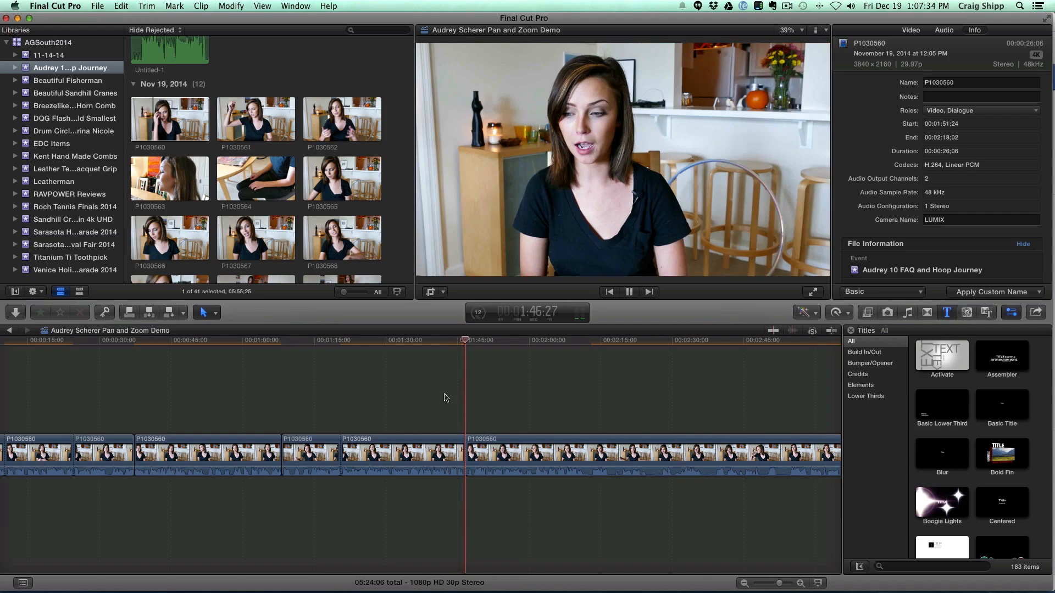
click(628, 292)
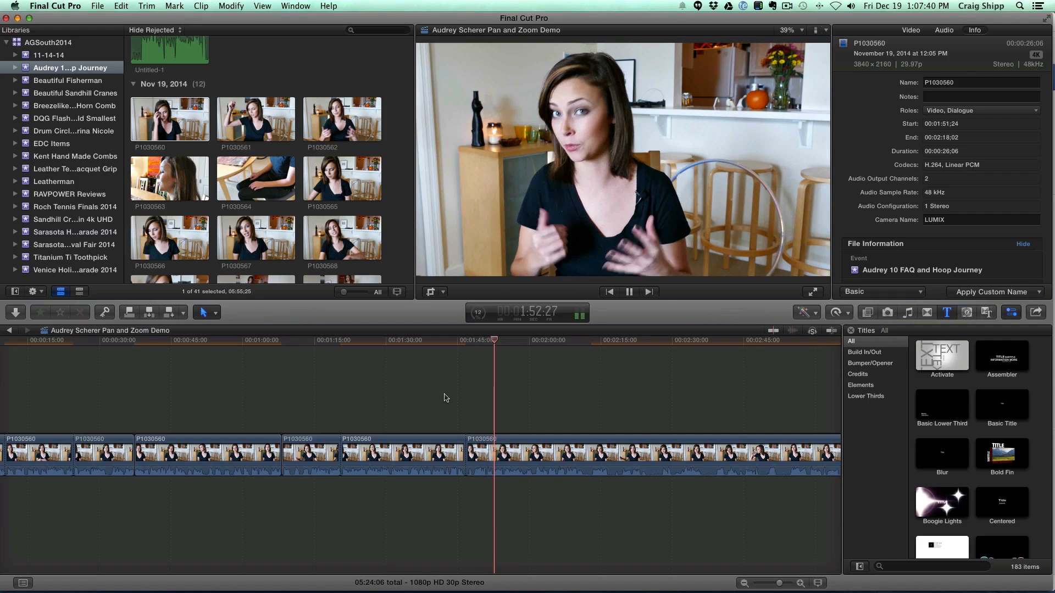
click(628, 291)
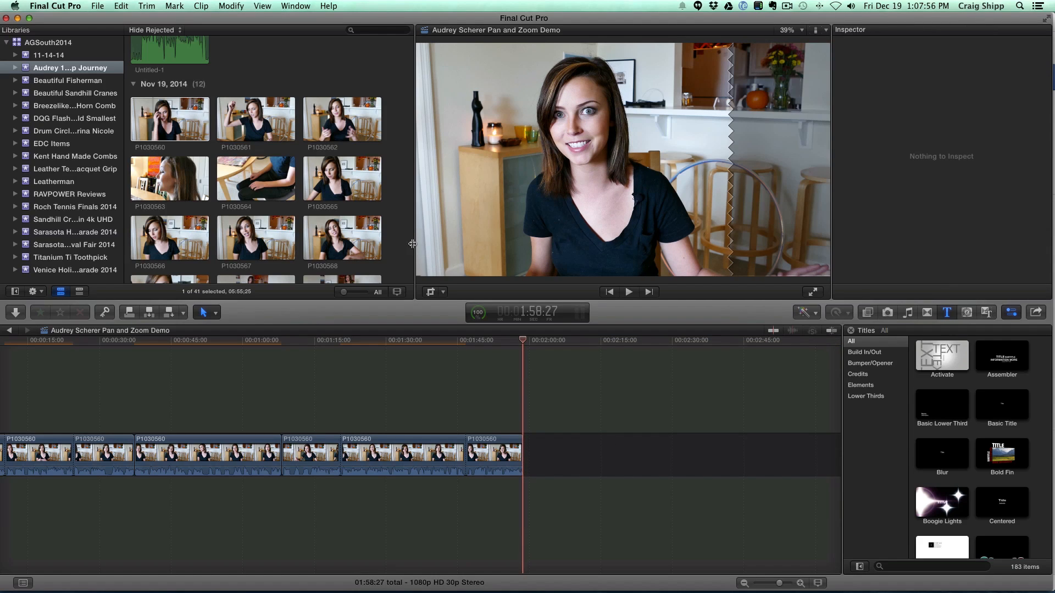
Step: Skim the 4K and 1080p hooping clips in the browser and choose a range in P1030578
scroll(down, 3)
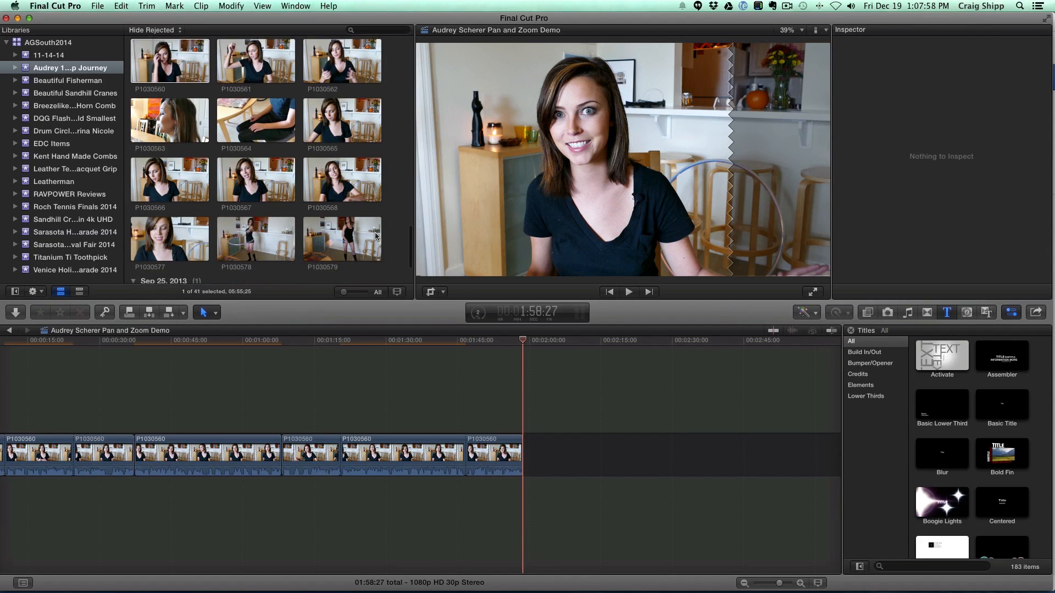
scroll(down, 3)
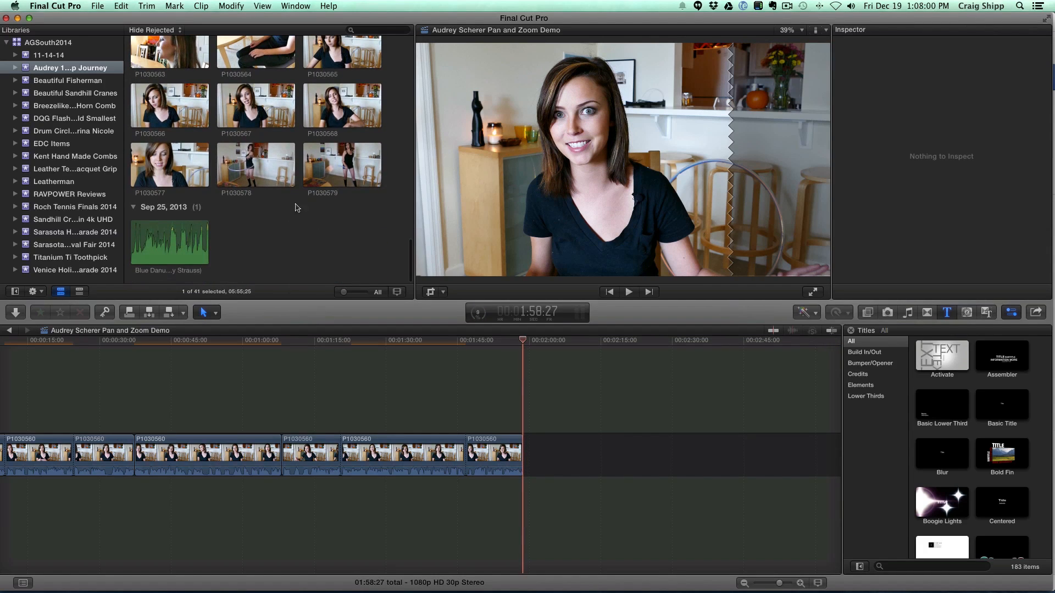
click(341, 165)
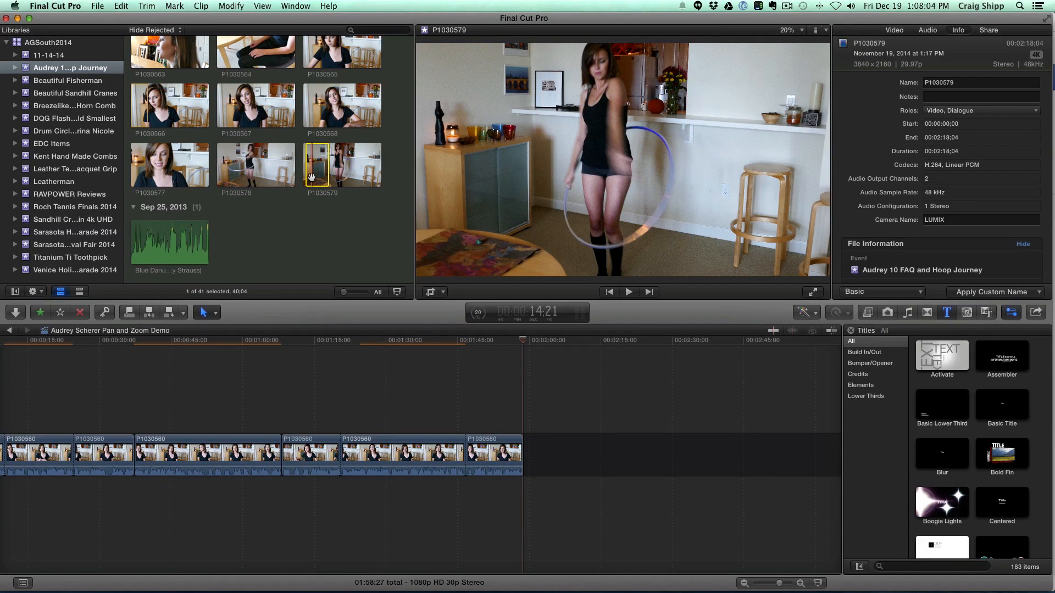
click(627, 291)
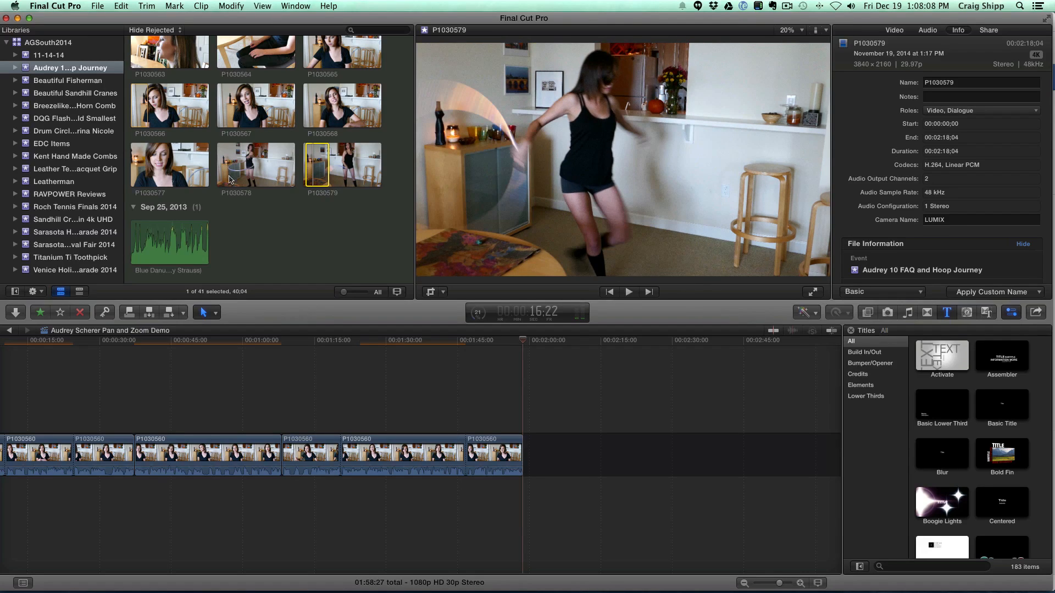
click(256, 165)
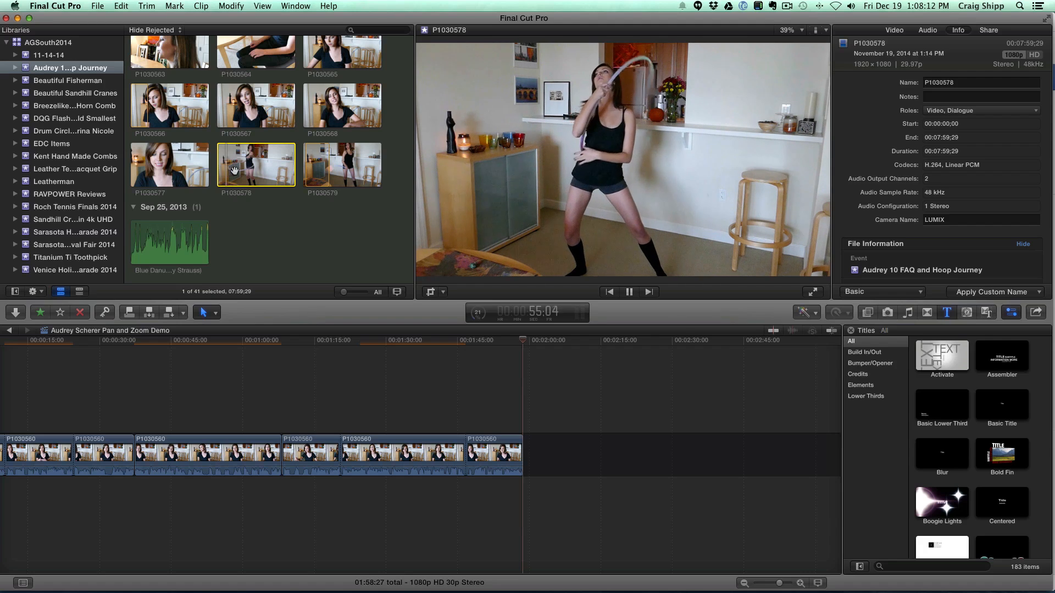
click(628, 291)
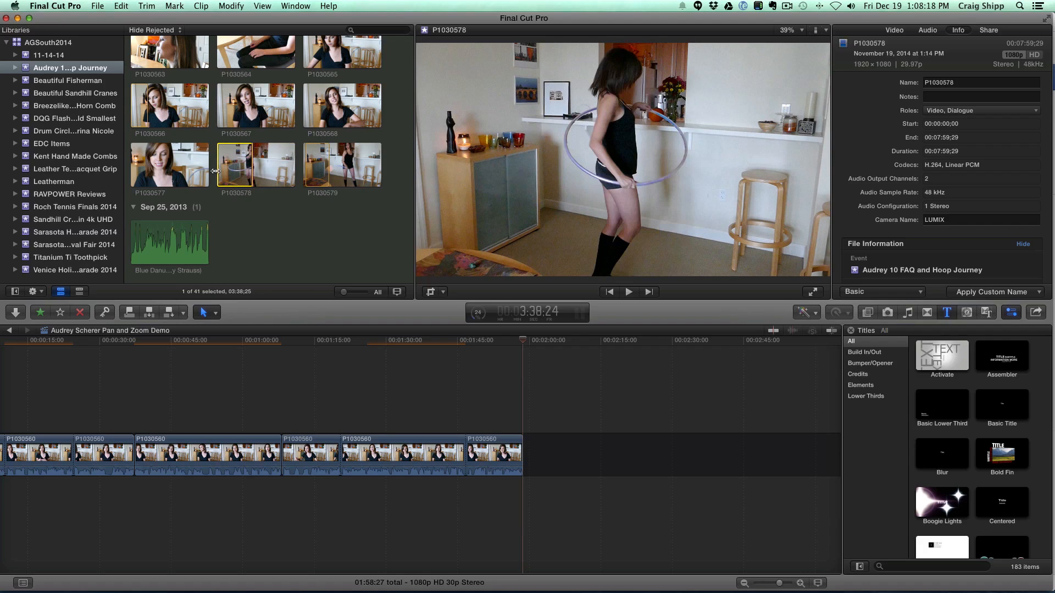
mouse_move(236, 165)
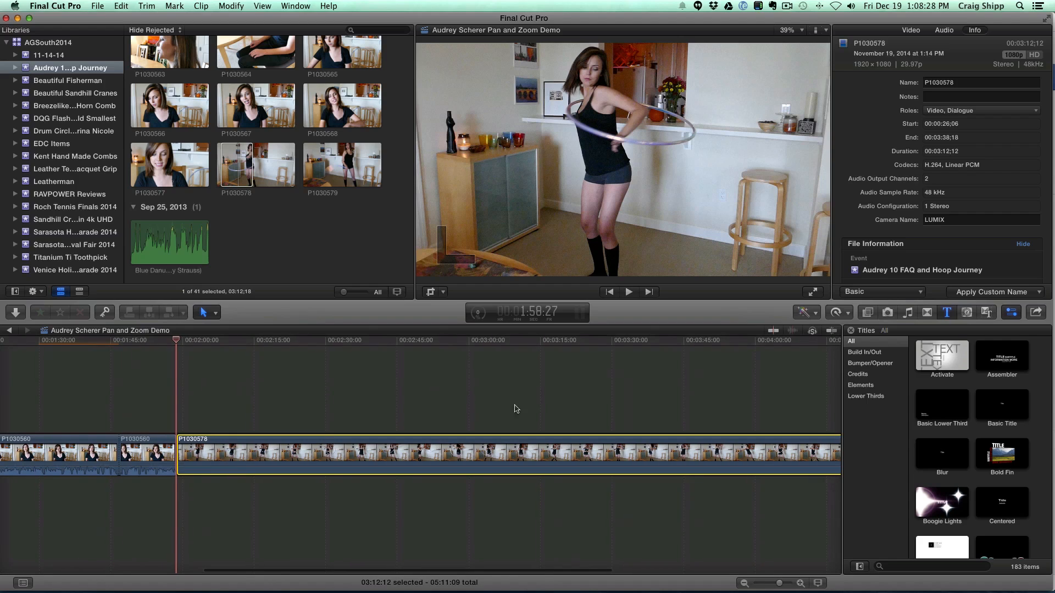
click(163, 339)
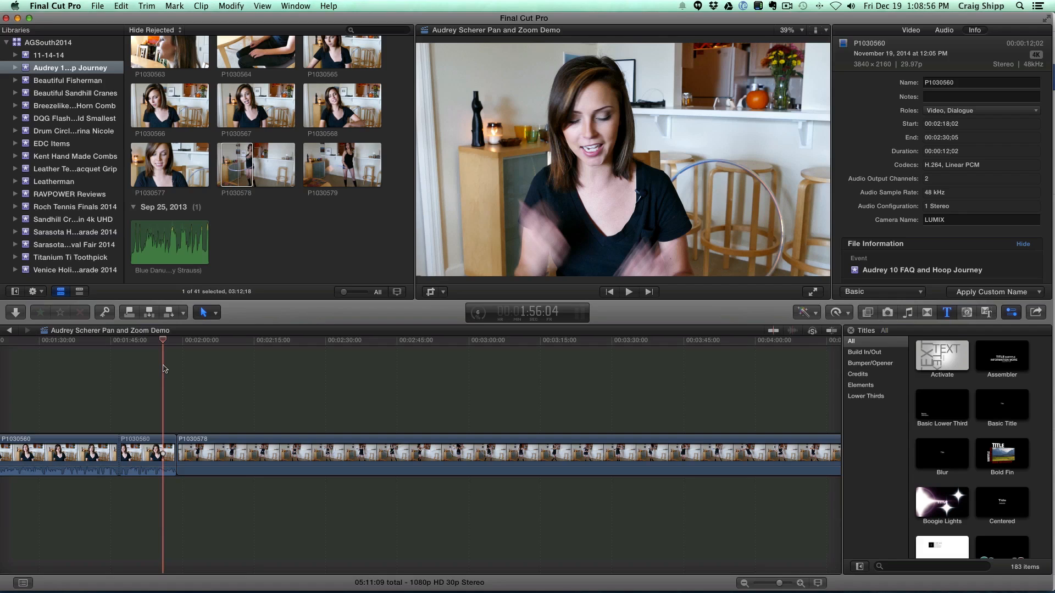
mouse_move(171, 374)
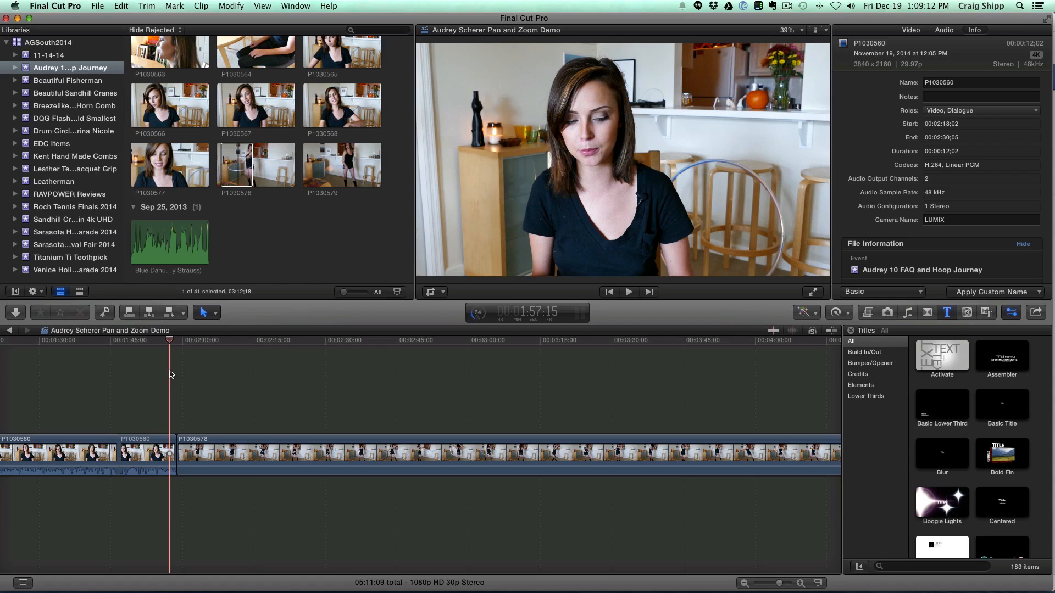
click(627, 292)
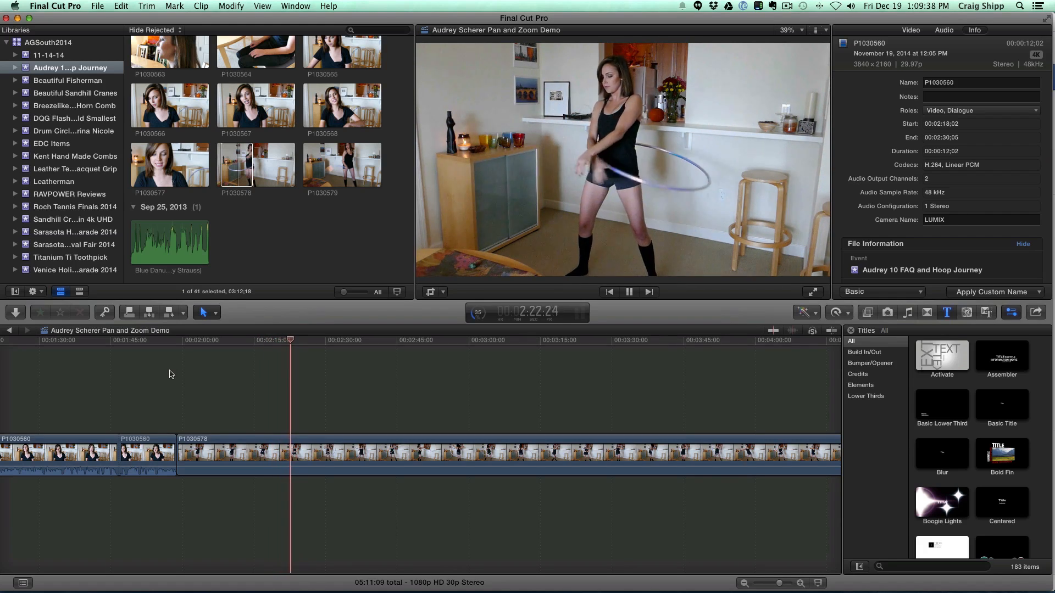
click(628, 291)
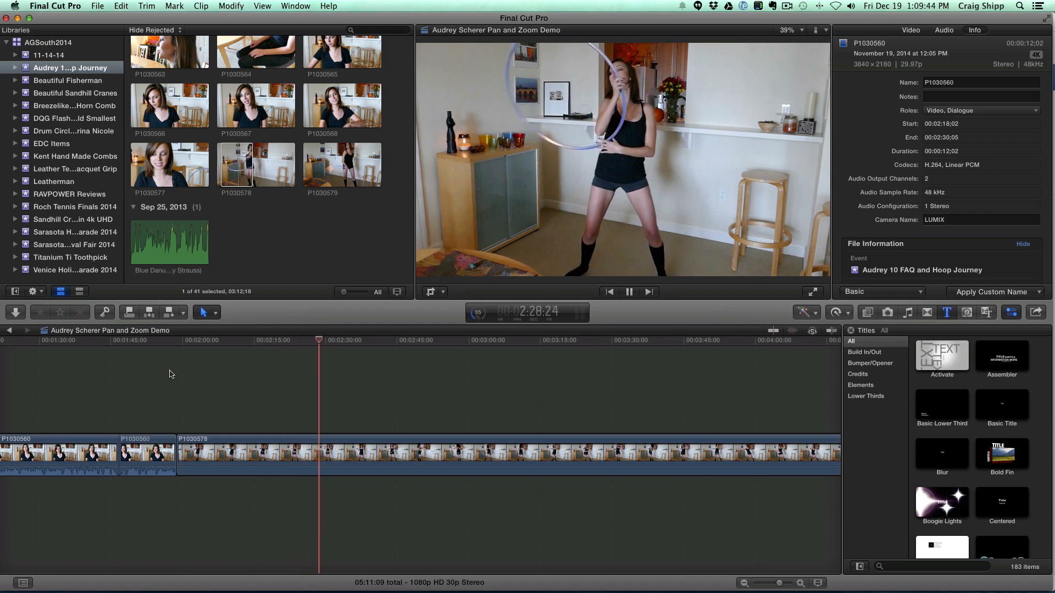
click(629, 291)
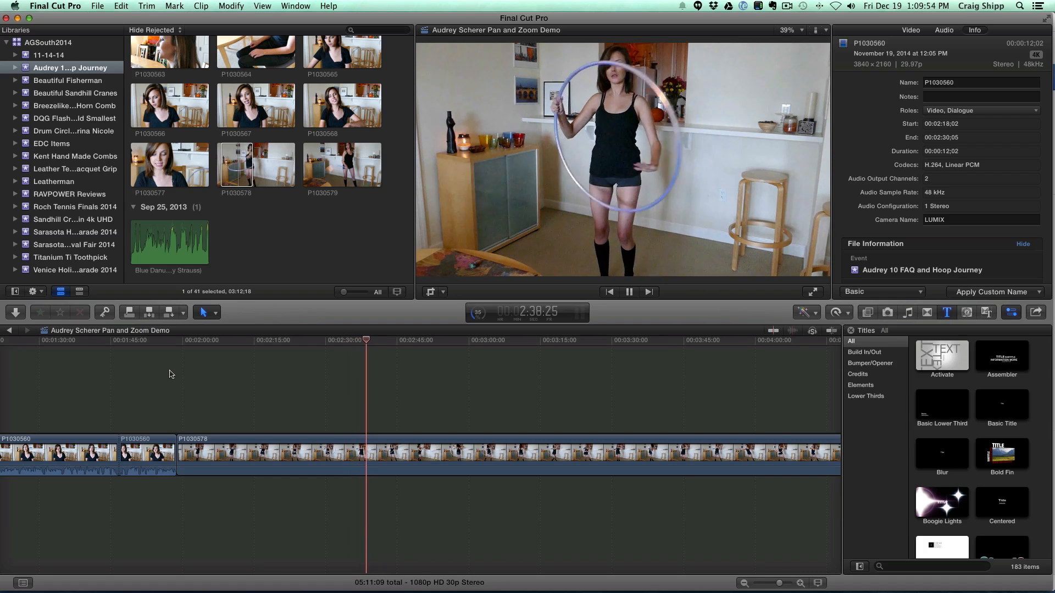
click(629, 291)
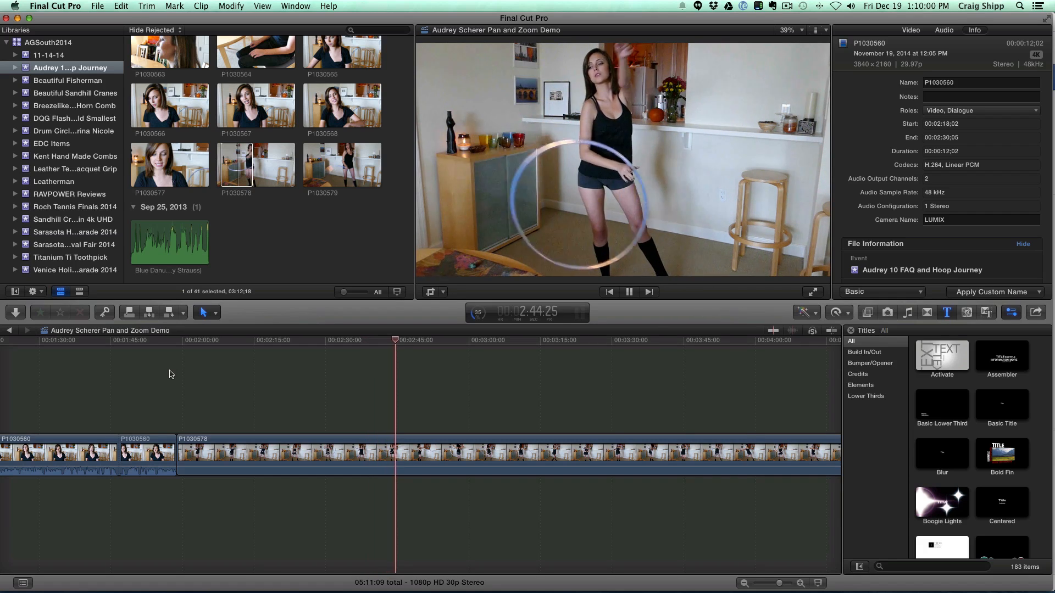
click(628, 292)
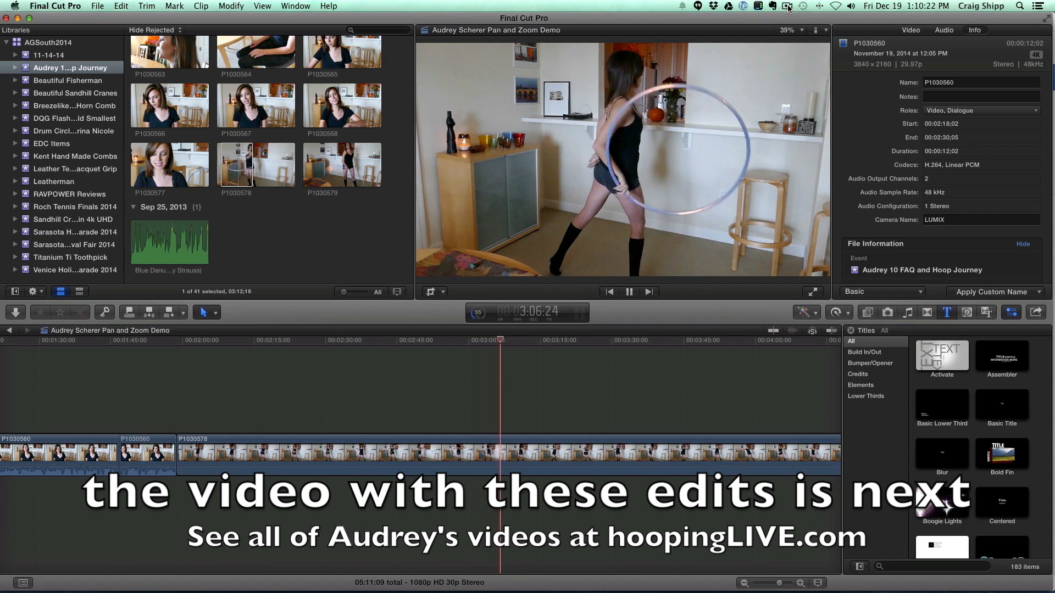
click(787, 7)
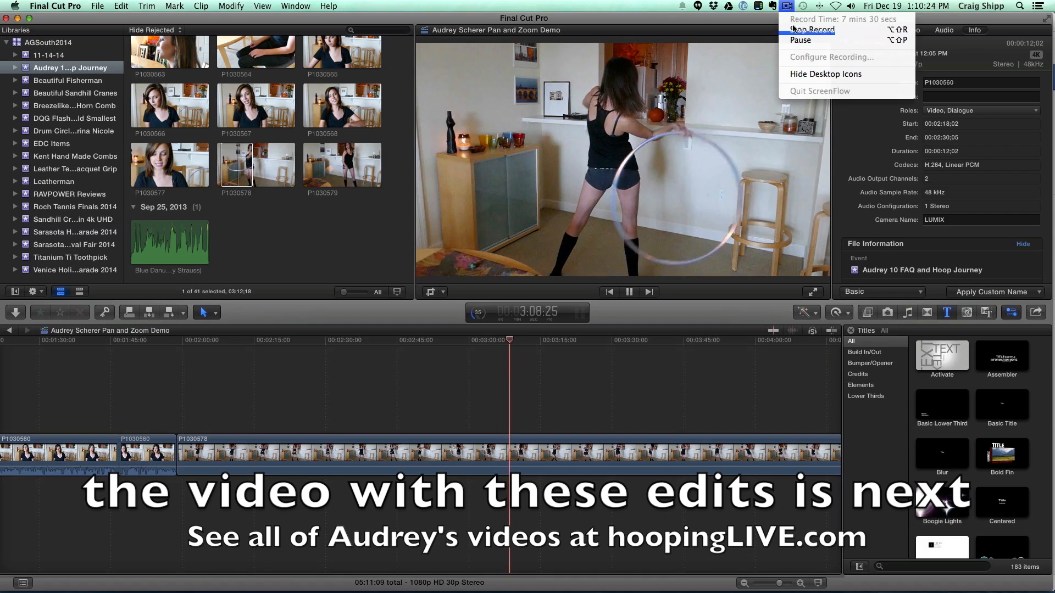